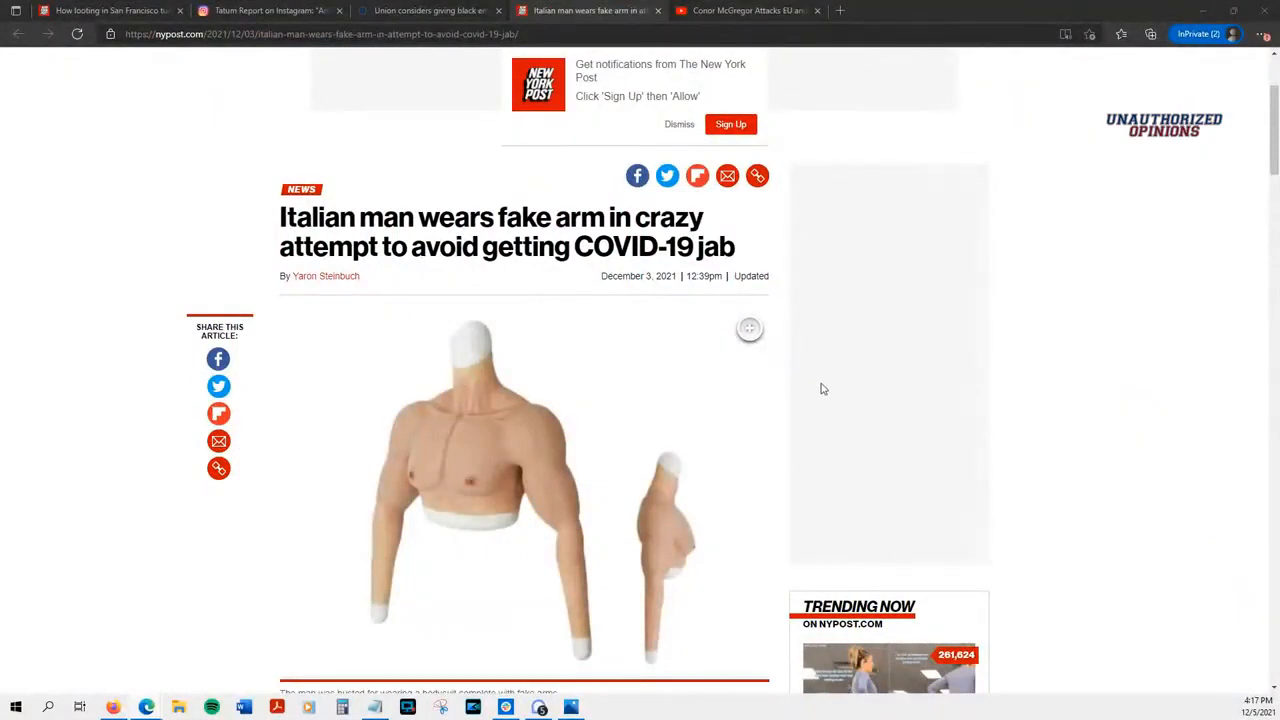
mouse_move(470, 430)
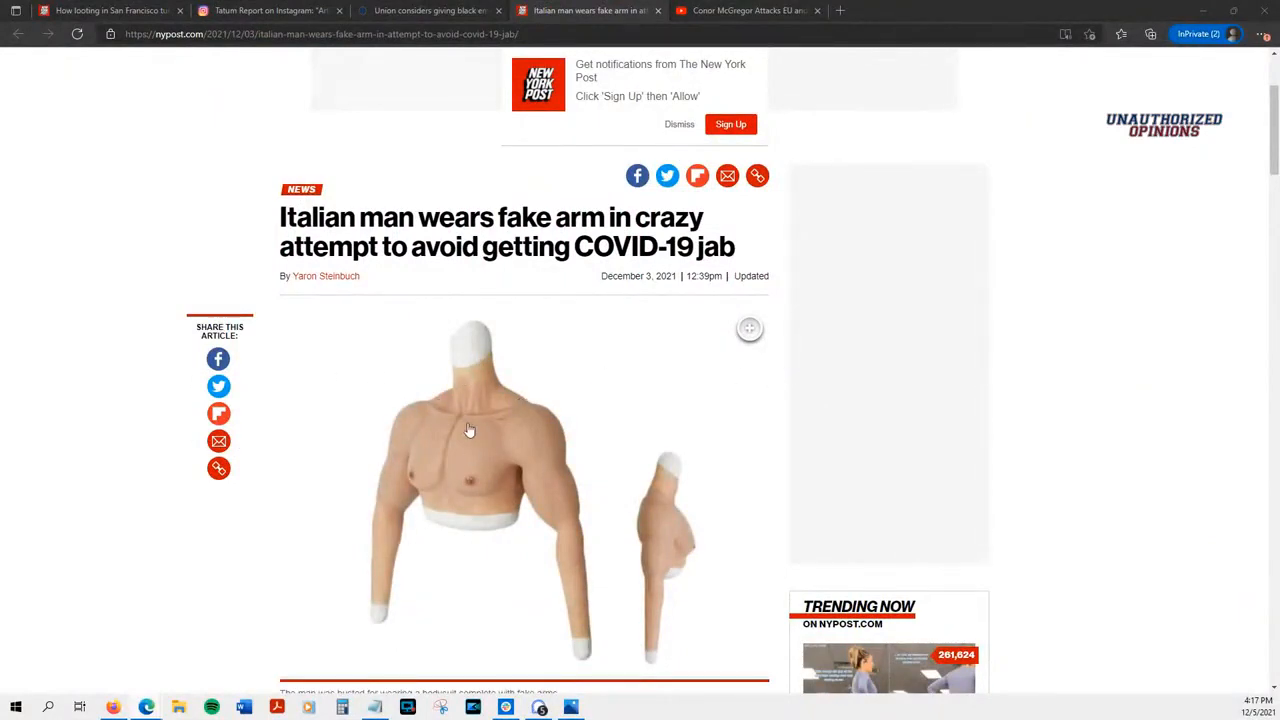
mouse_move(744, 250)
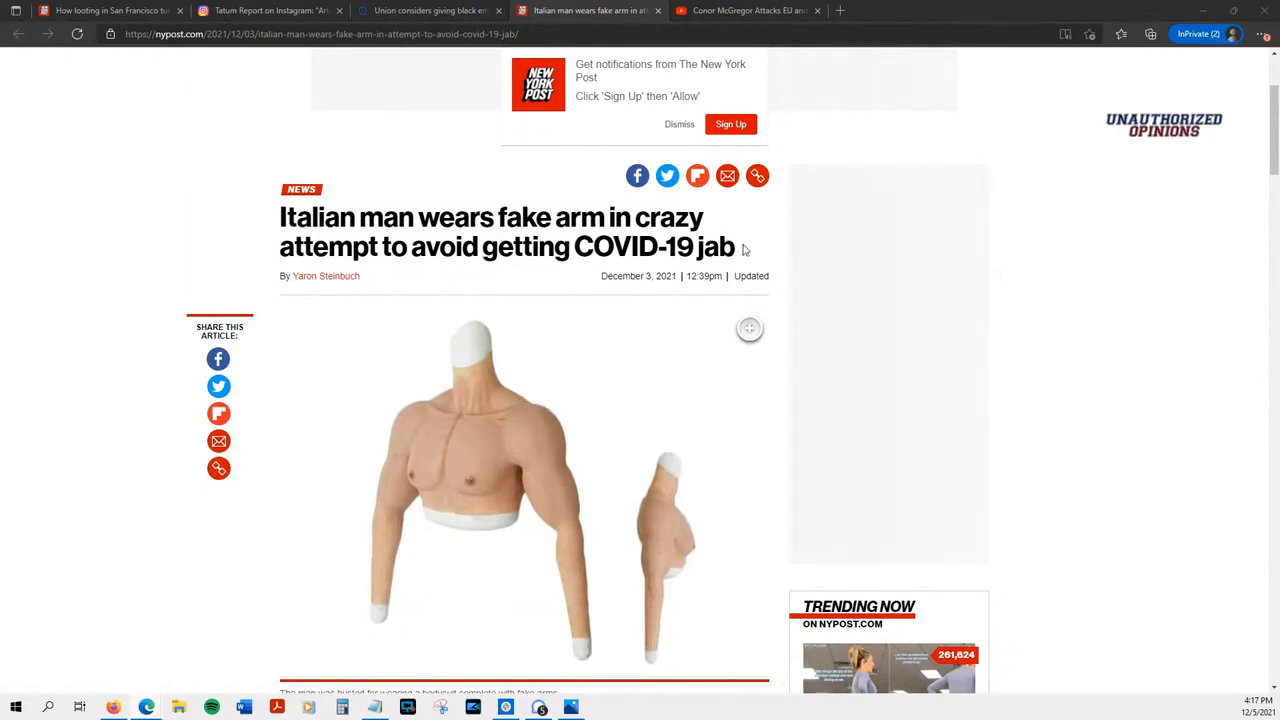
Step: Scroll past the headline photo and highlight the sentence about showing up wearing a fake arm
scroll(down, 3)
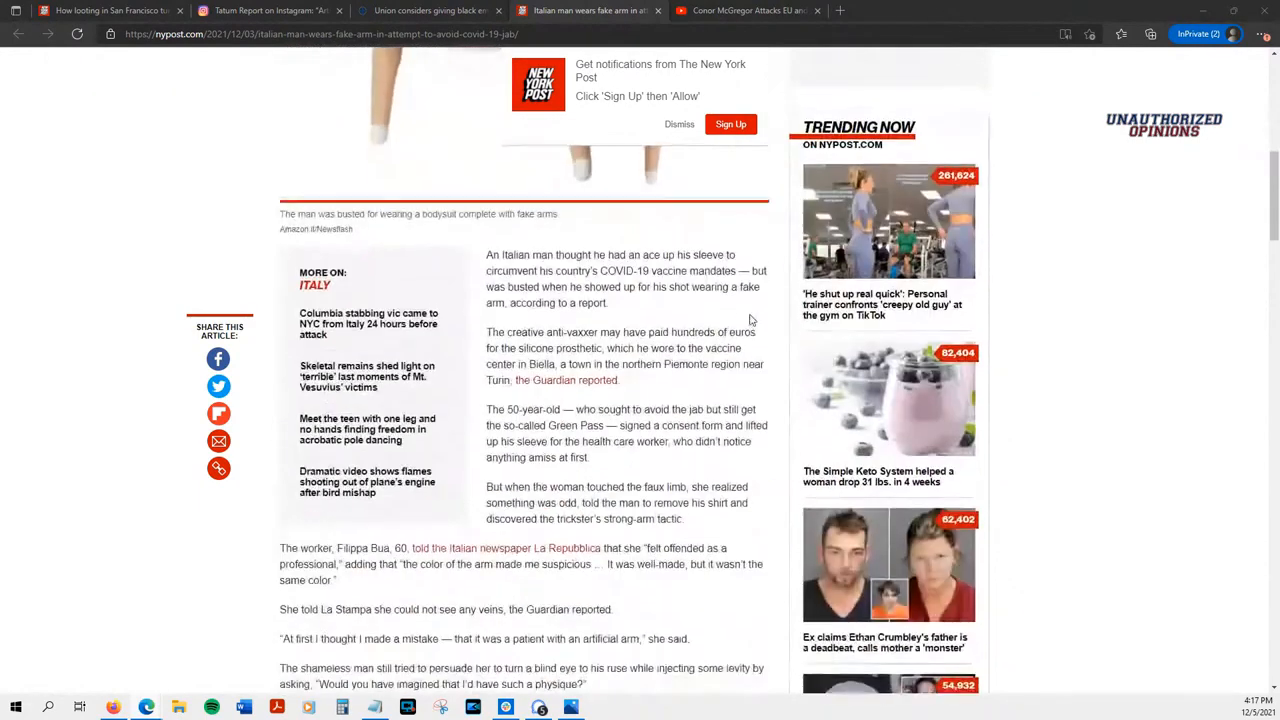
scroll(down, 3)
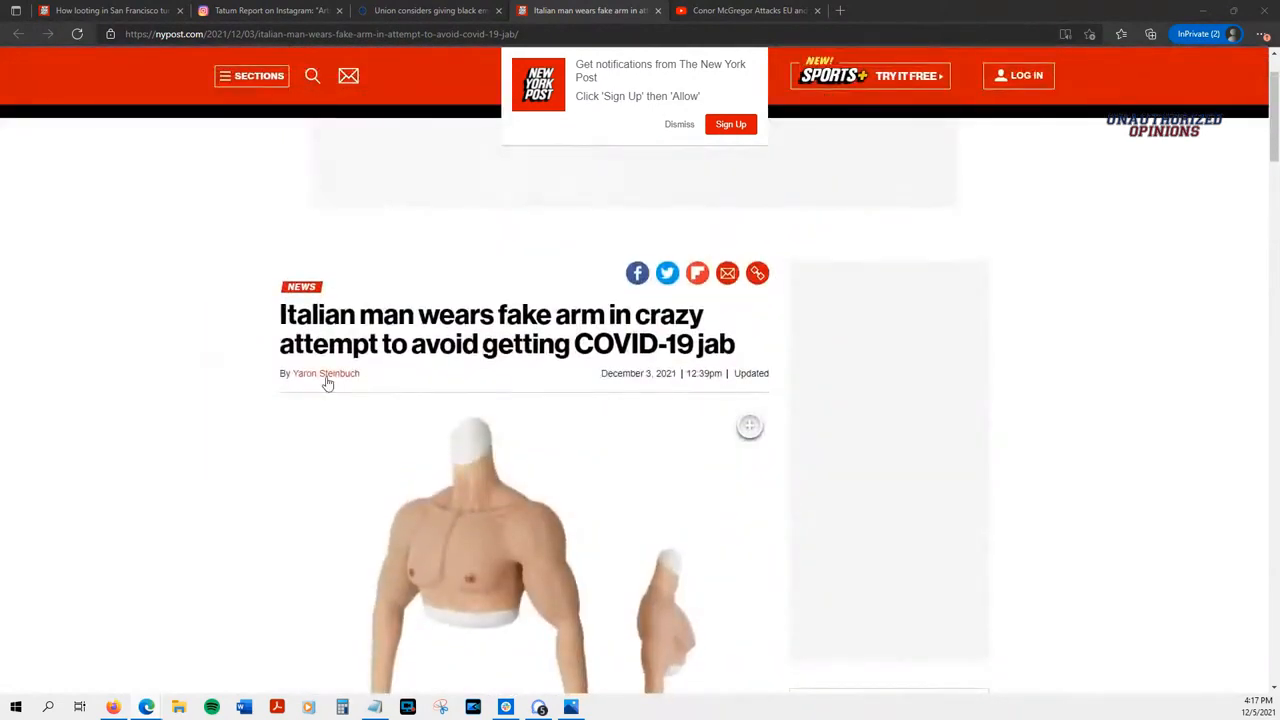
scroll(down, 3)
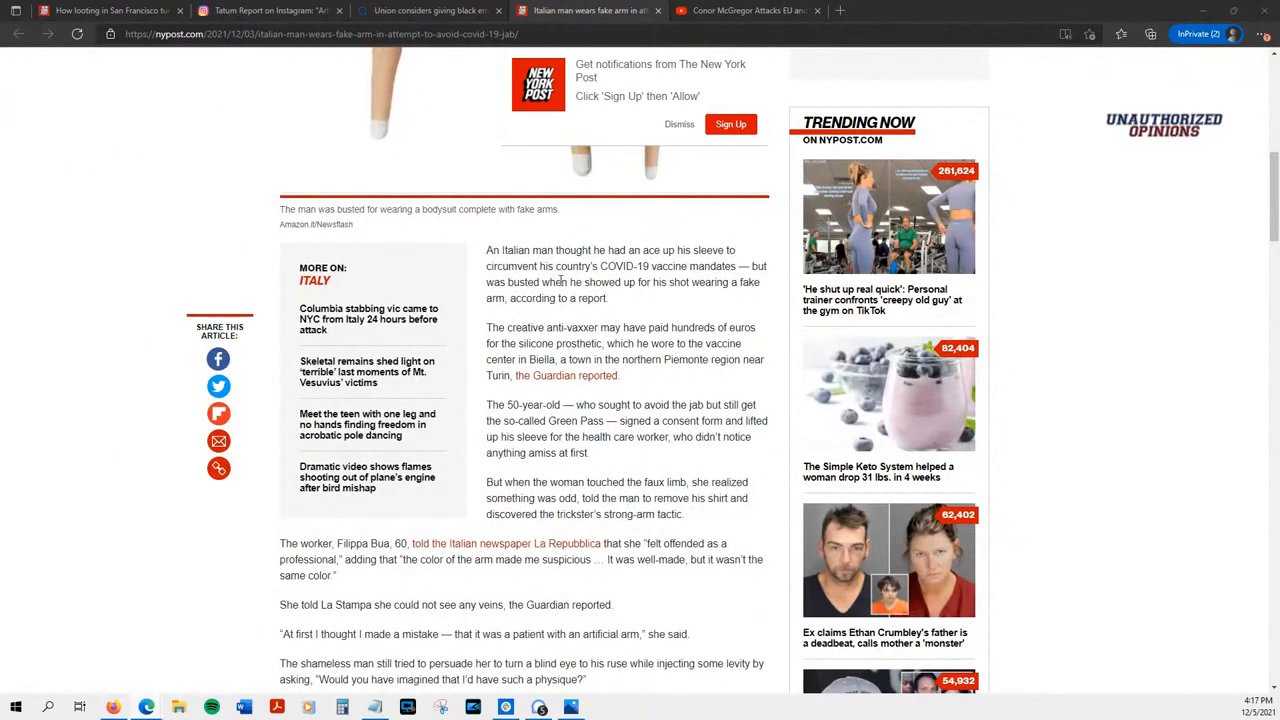
drag(548, 282, 756, 282)
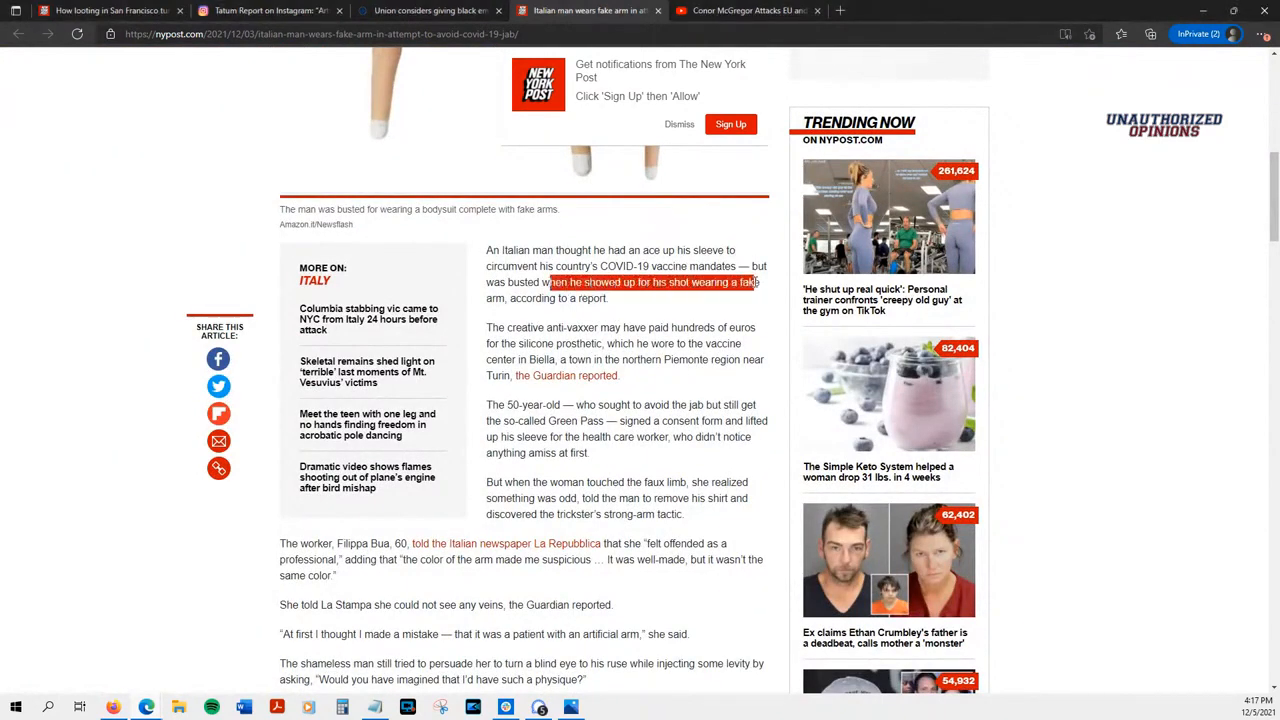
click(494, 328)
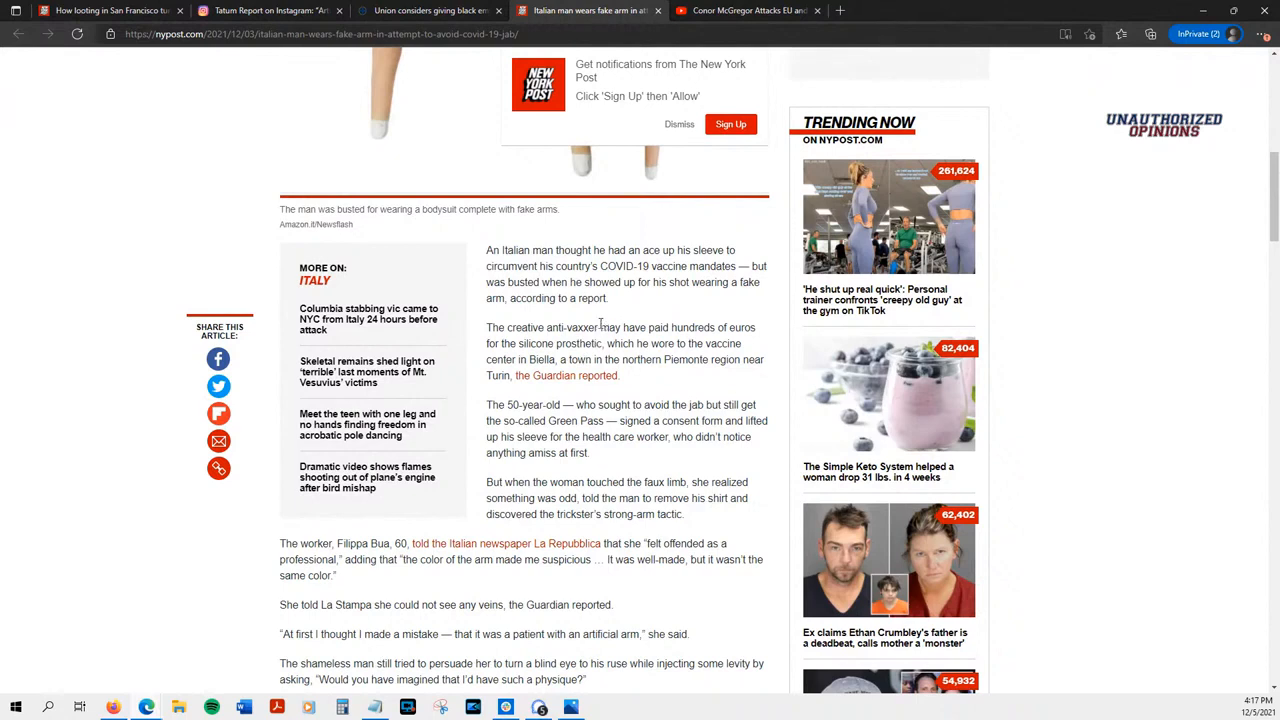
mouse_move(600, 324)
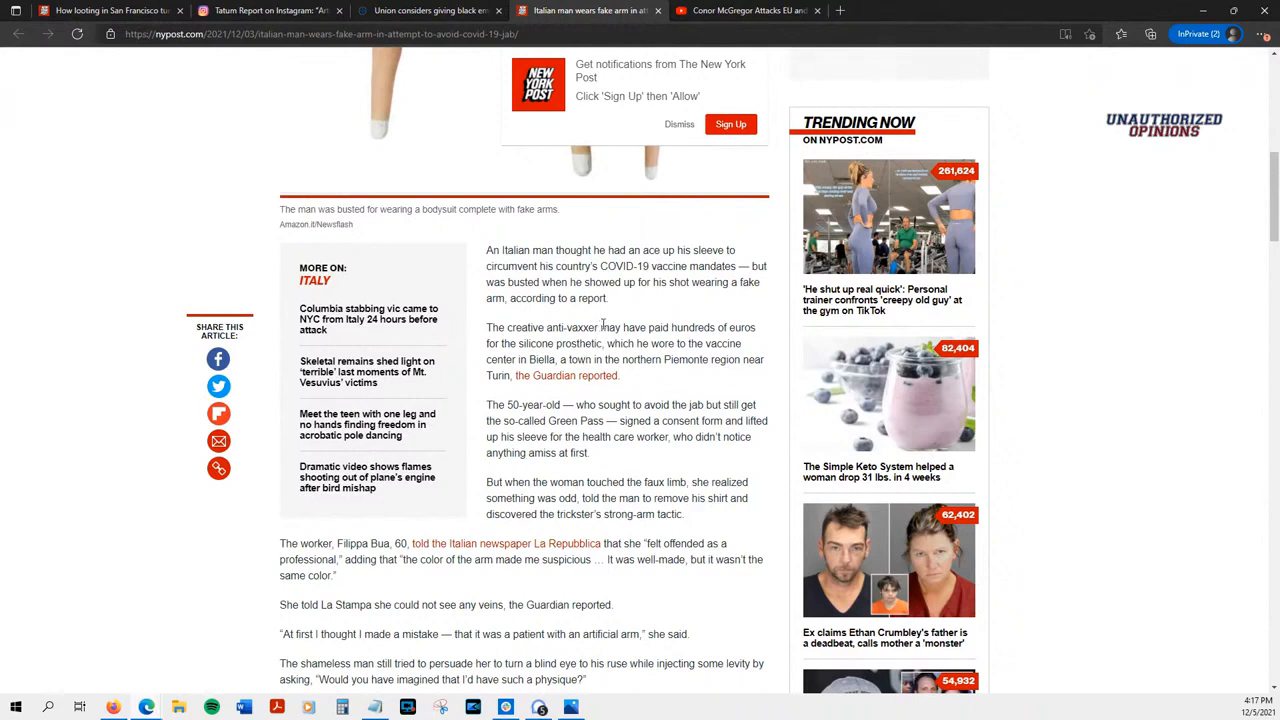
Step: Highlight phrases in the anti-vaxxer second paragraph while reading it
double_click(616, 328)
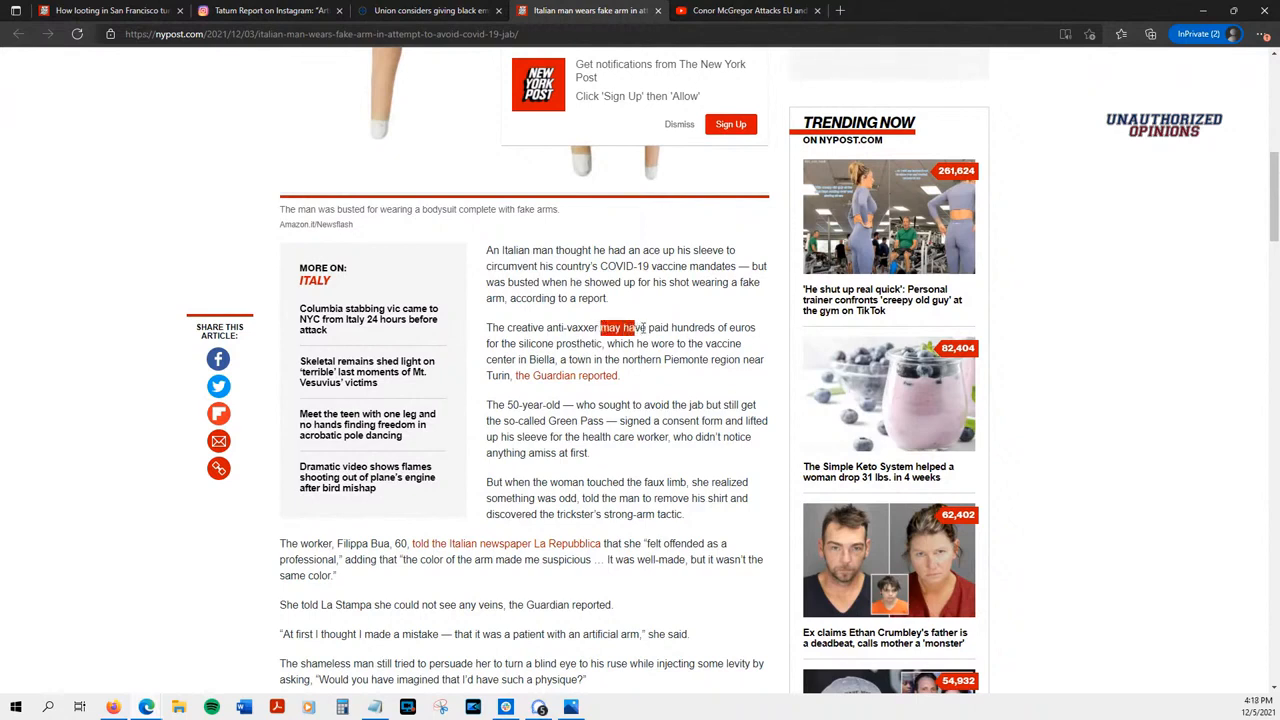
drag(600, 328, 756, 328)
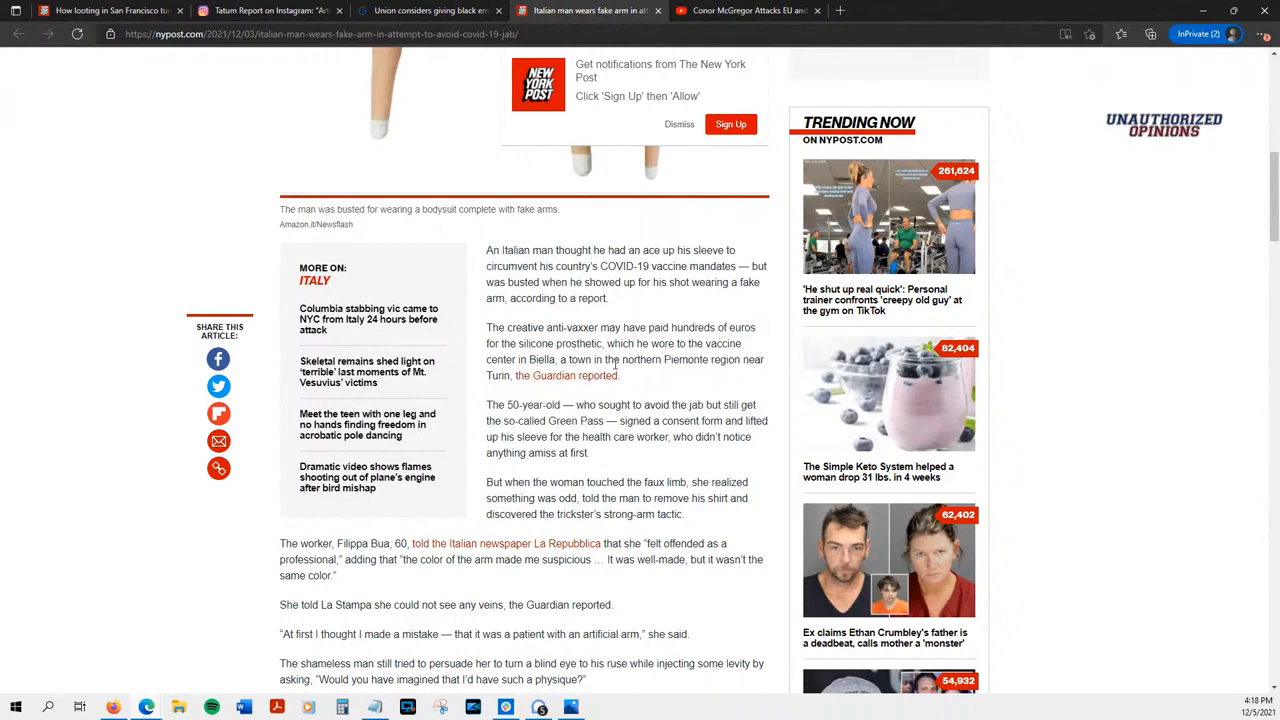
mouse_move(620, 402)
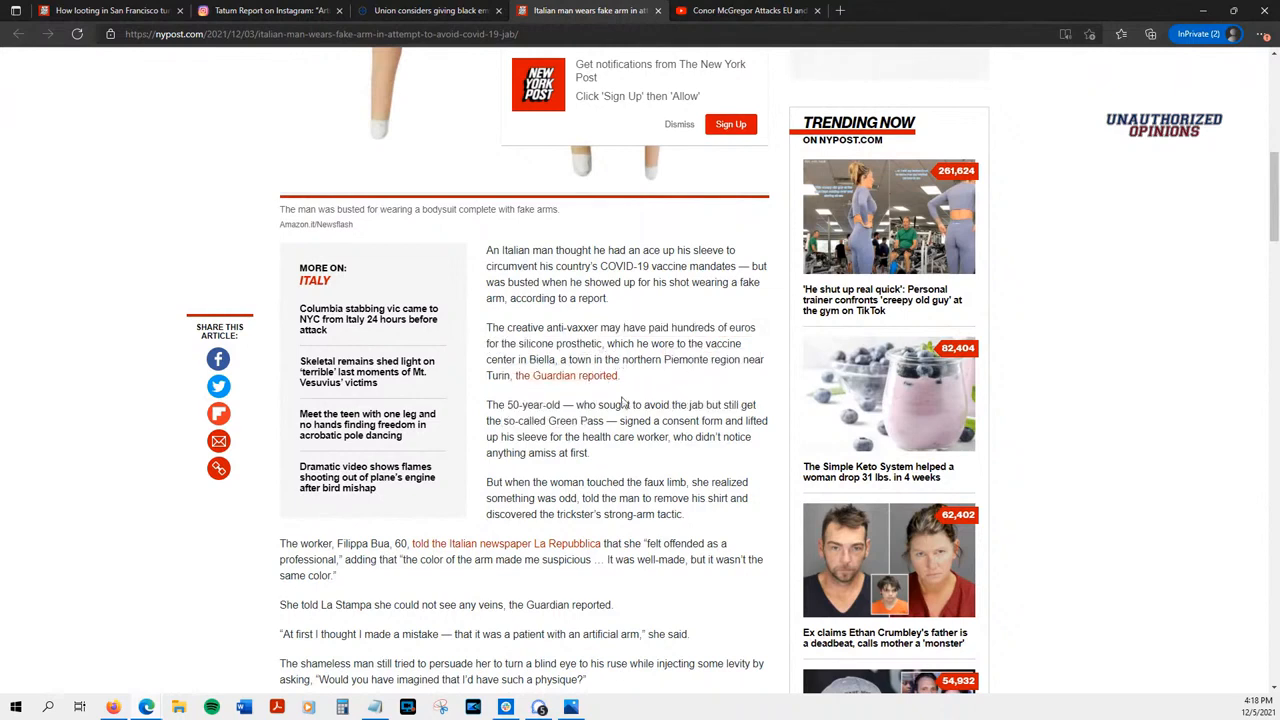
mouse_move(566, 380)
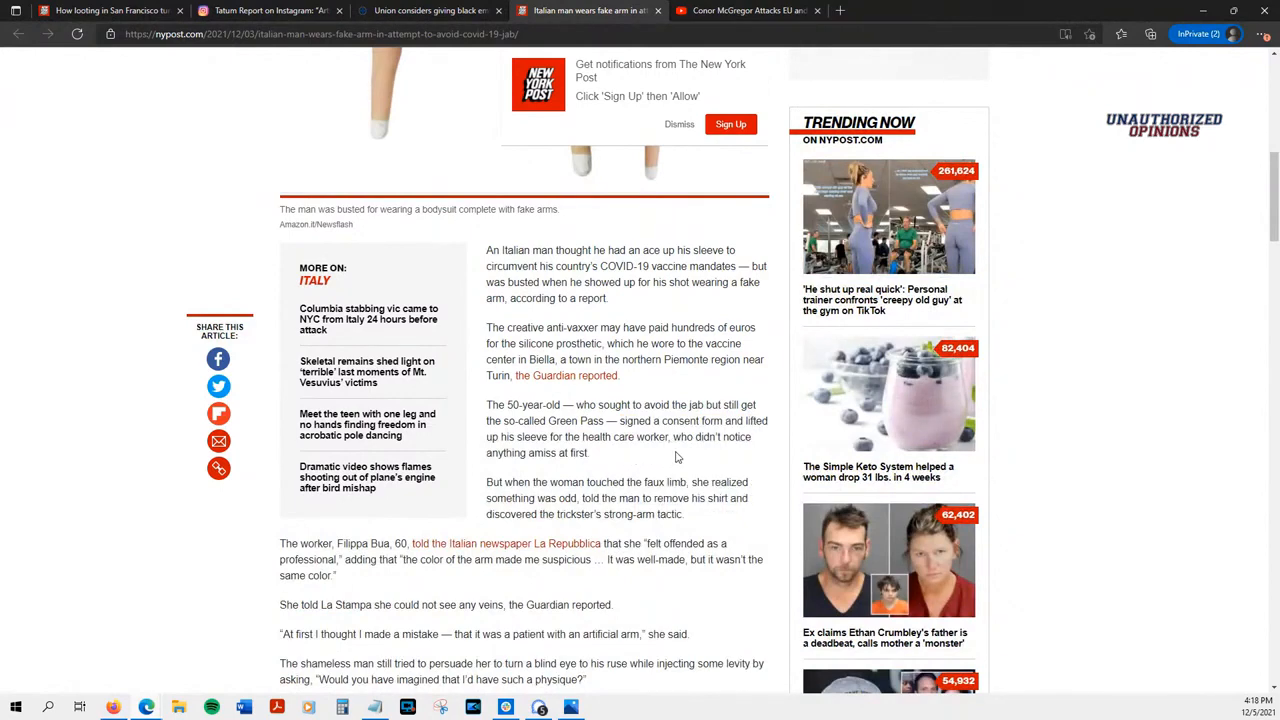
Step: Scroll to the health worker's remarks and highlight the 'I made a mistake' artificial arm quote
scroll(down, 3)
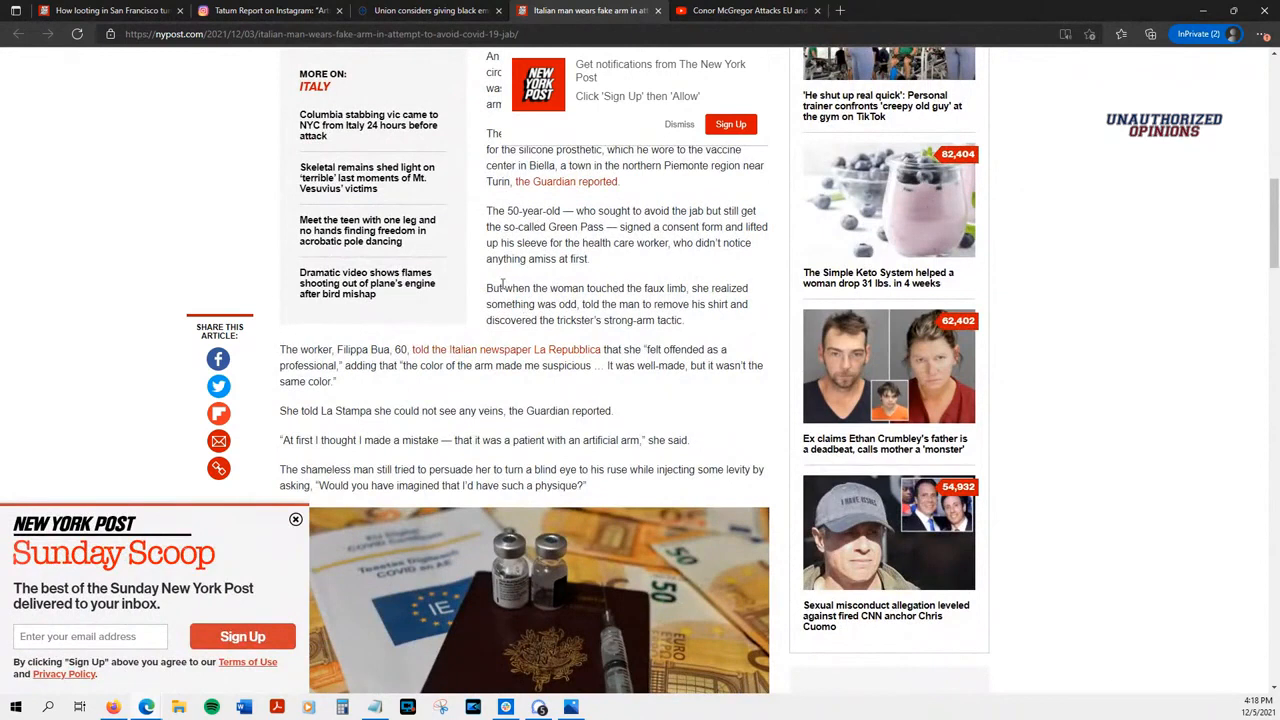
mouse_move(718, 318)
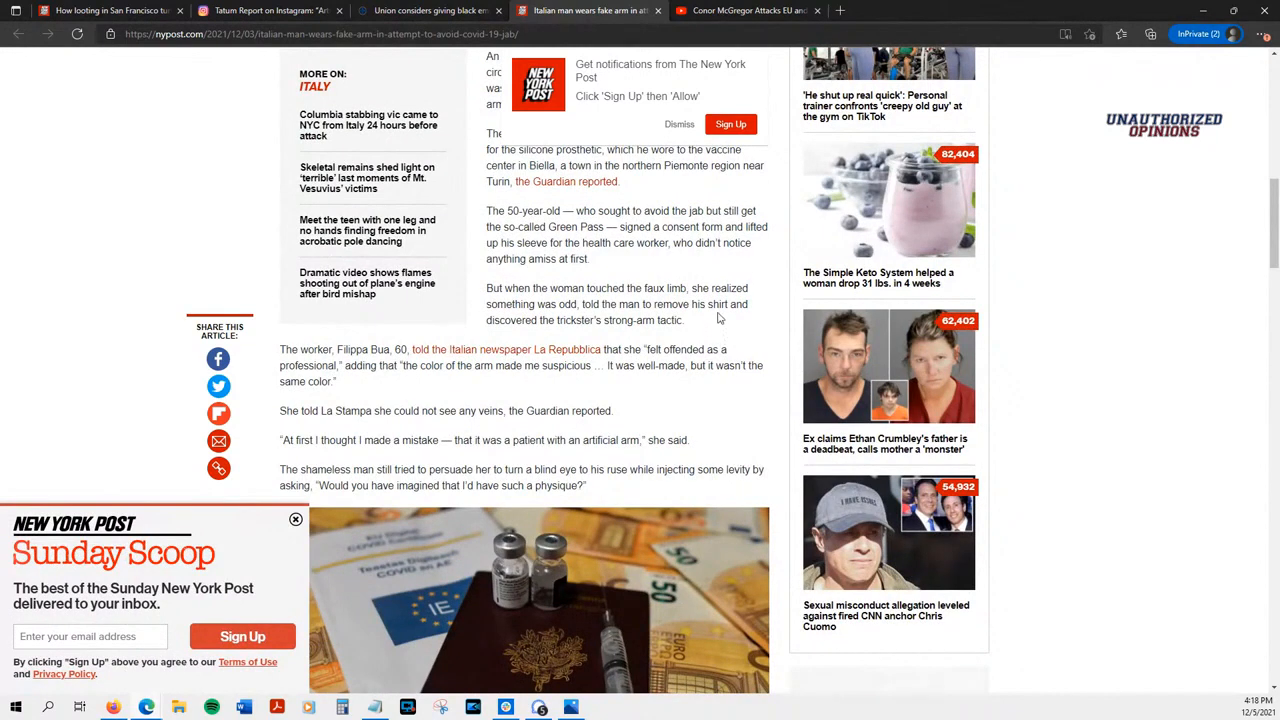
mouse_move(714, 316)
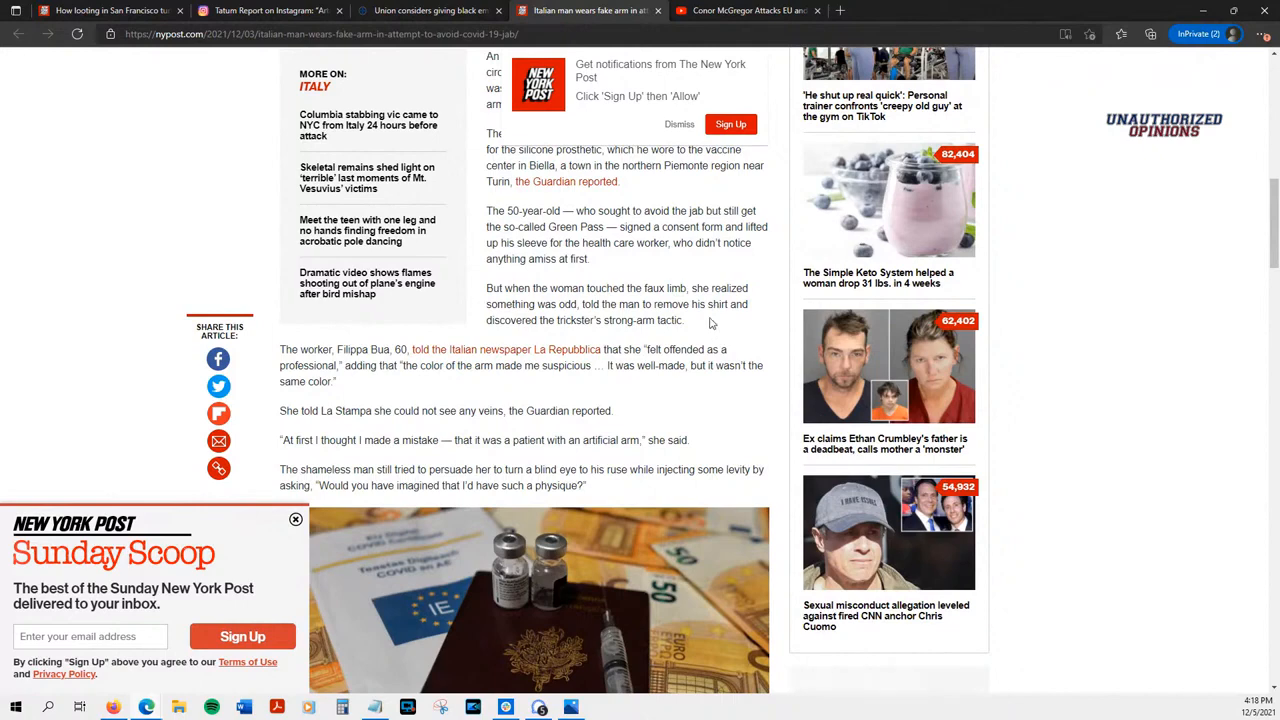
scroll(down, 3)
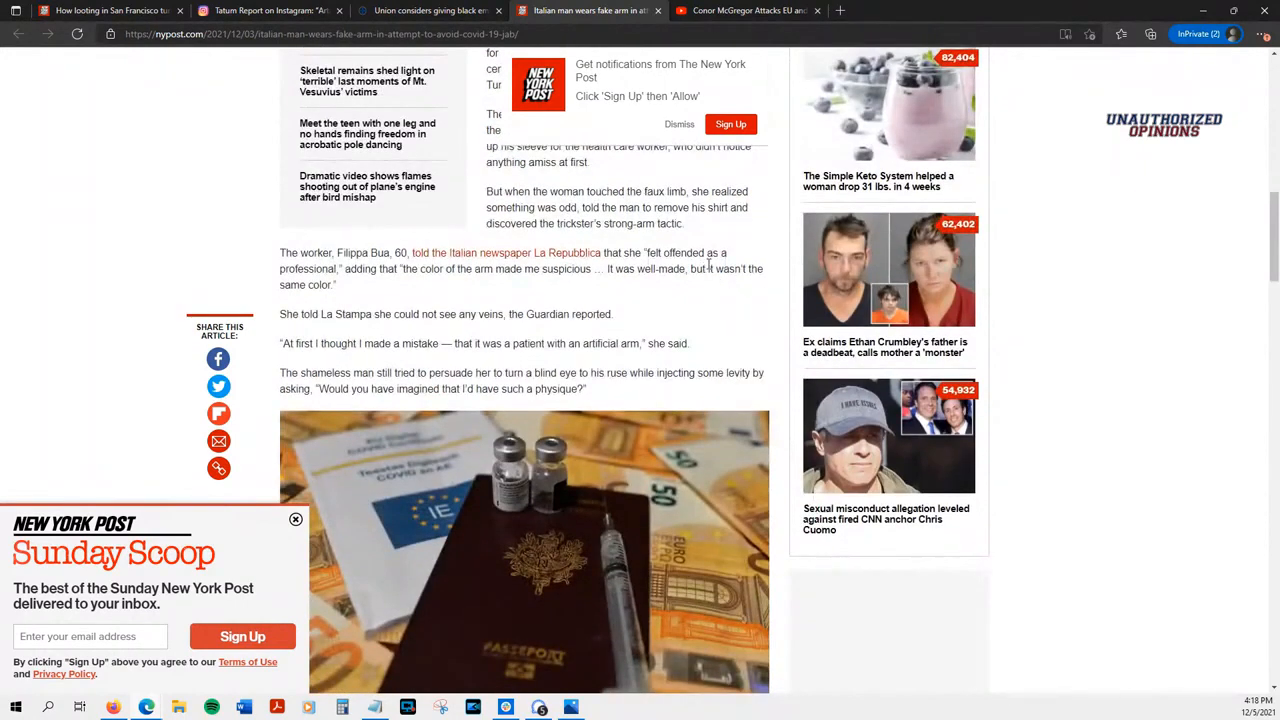
mouse_move(710, 270)
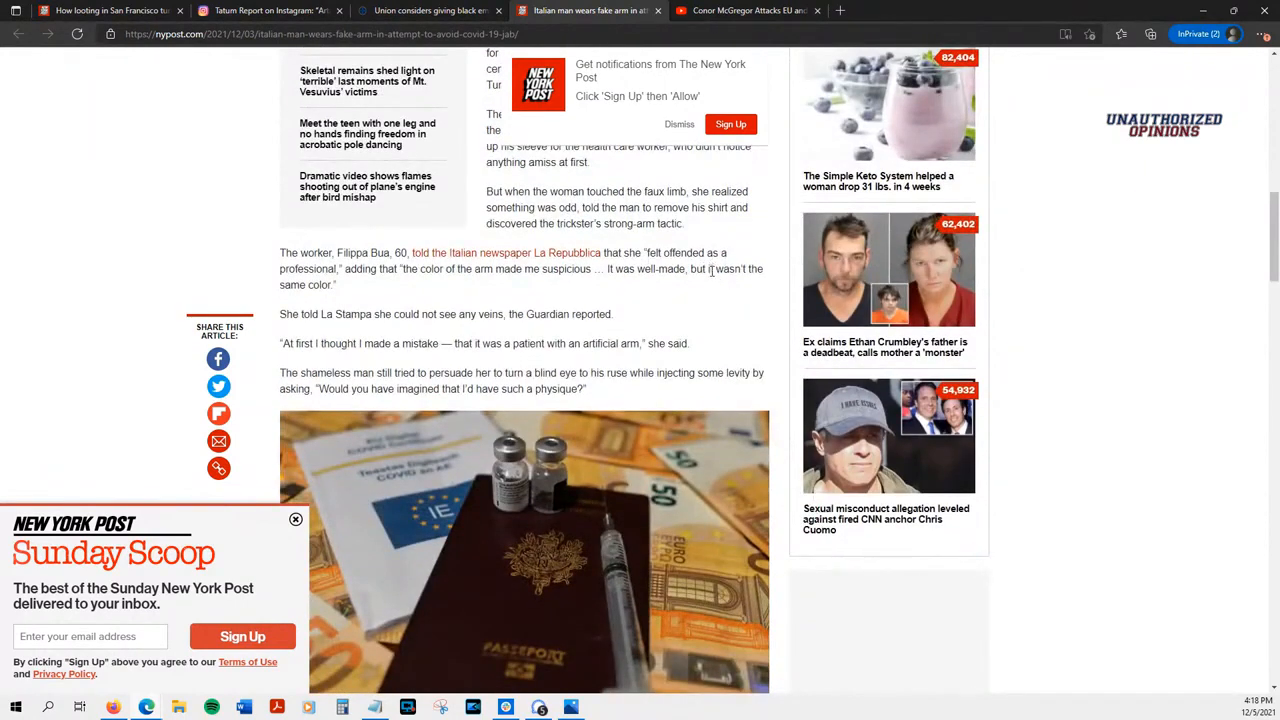
mouse_move(340, 264)
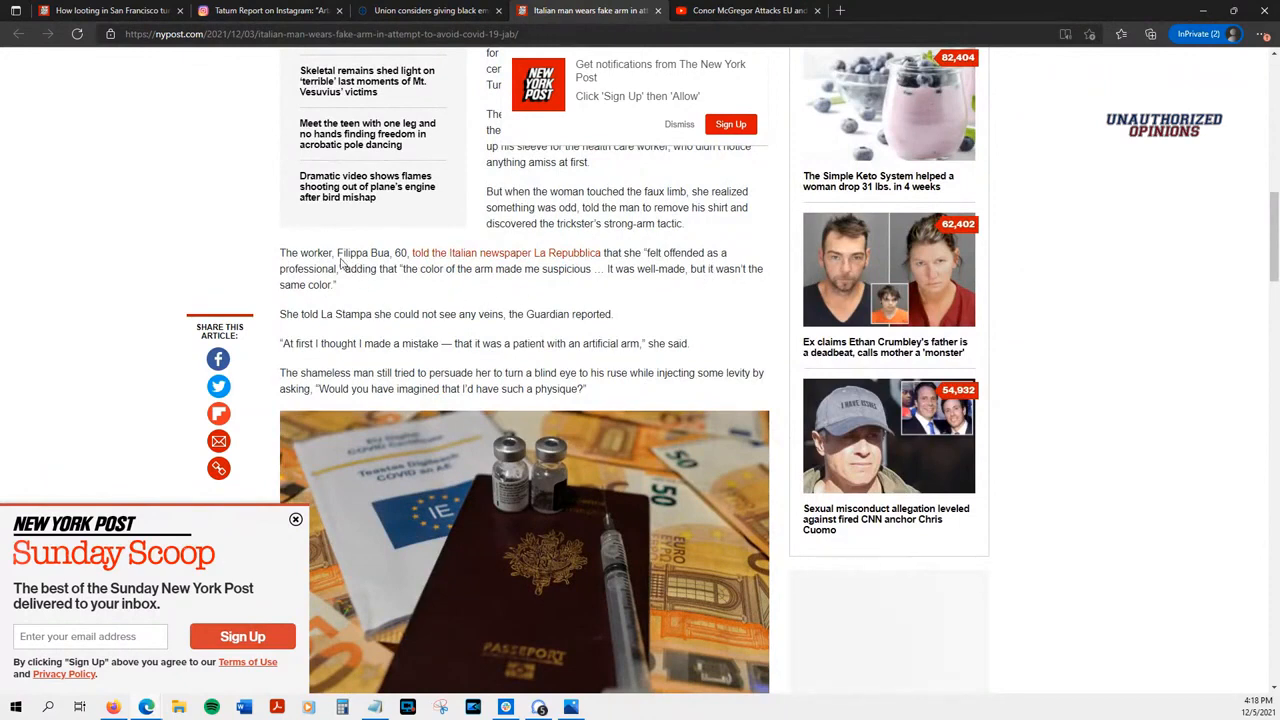
double_click(370, 252)
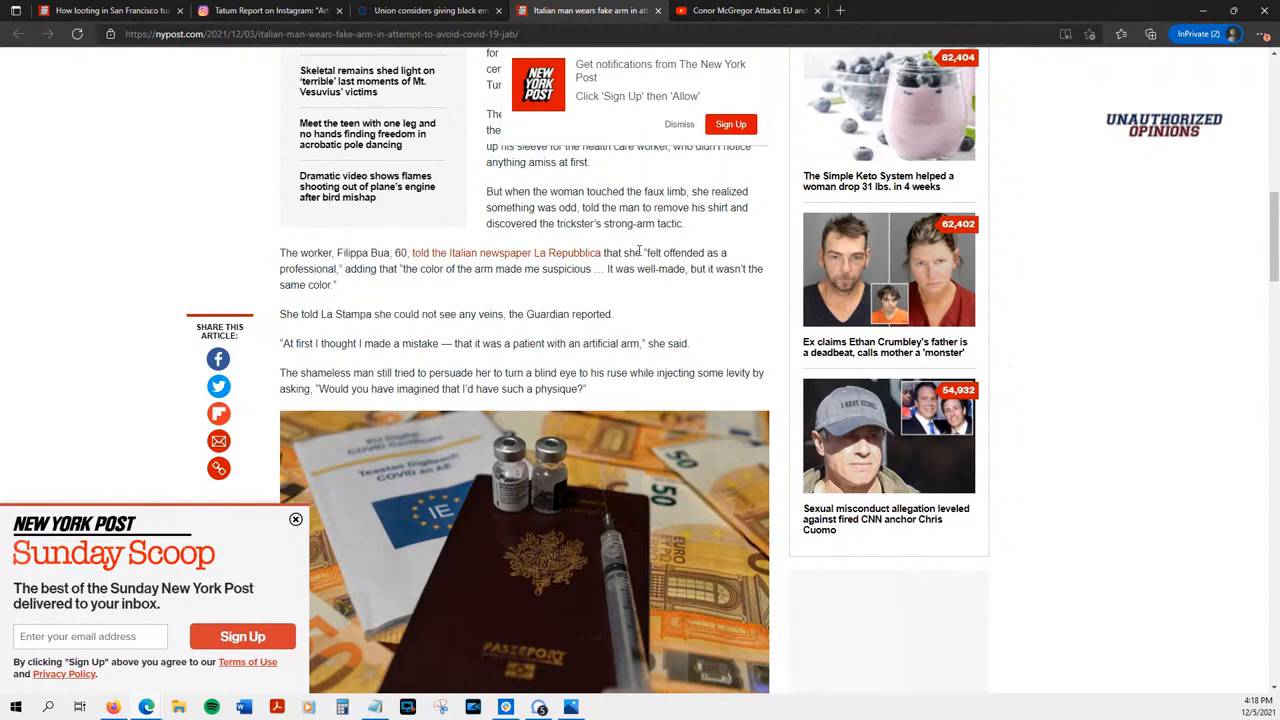
mouse_move(640, 248)
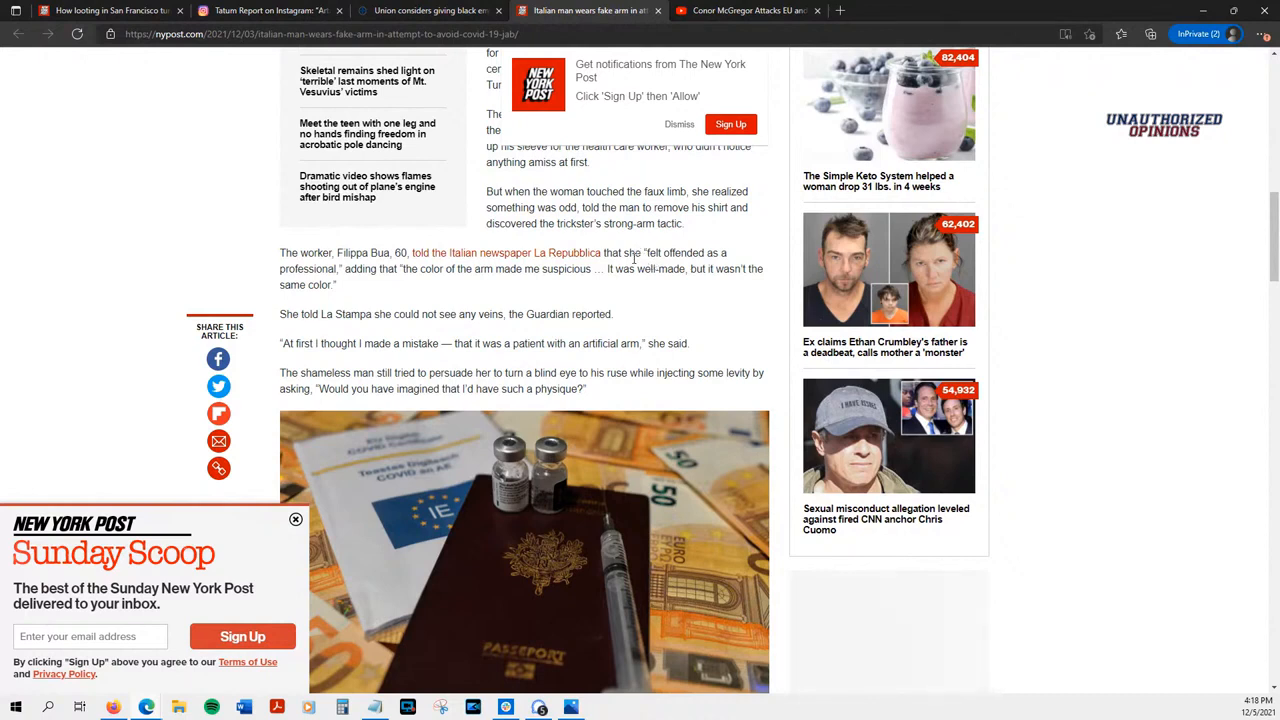
mouse_move(610, 268)
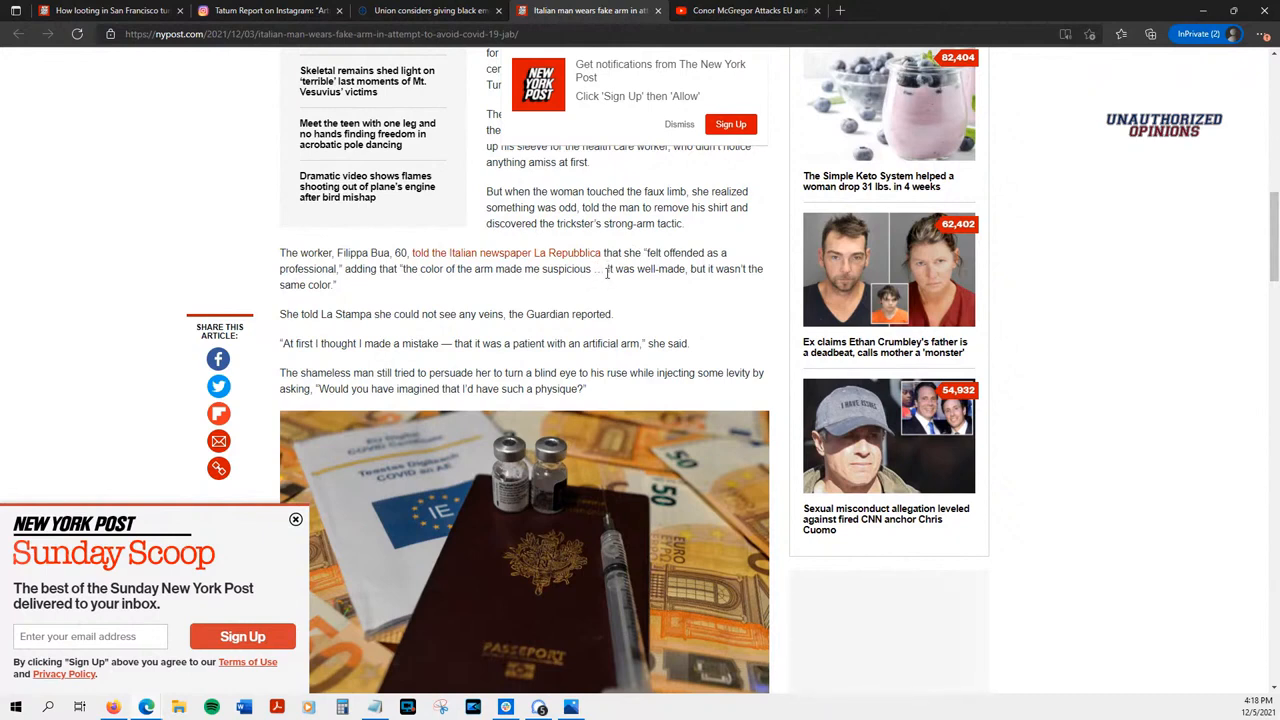
drag(344, 344, 508, 344)
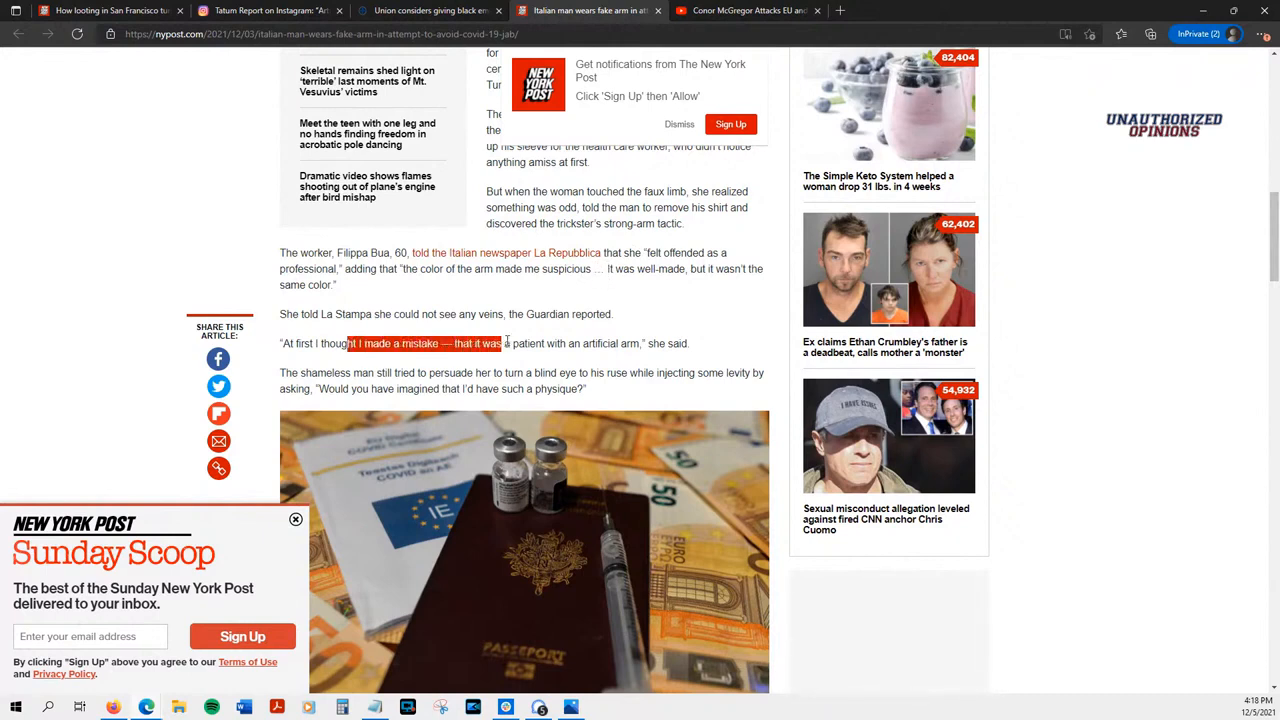
drag(504, 344, 624, 344)
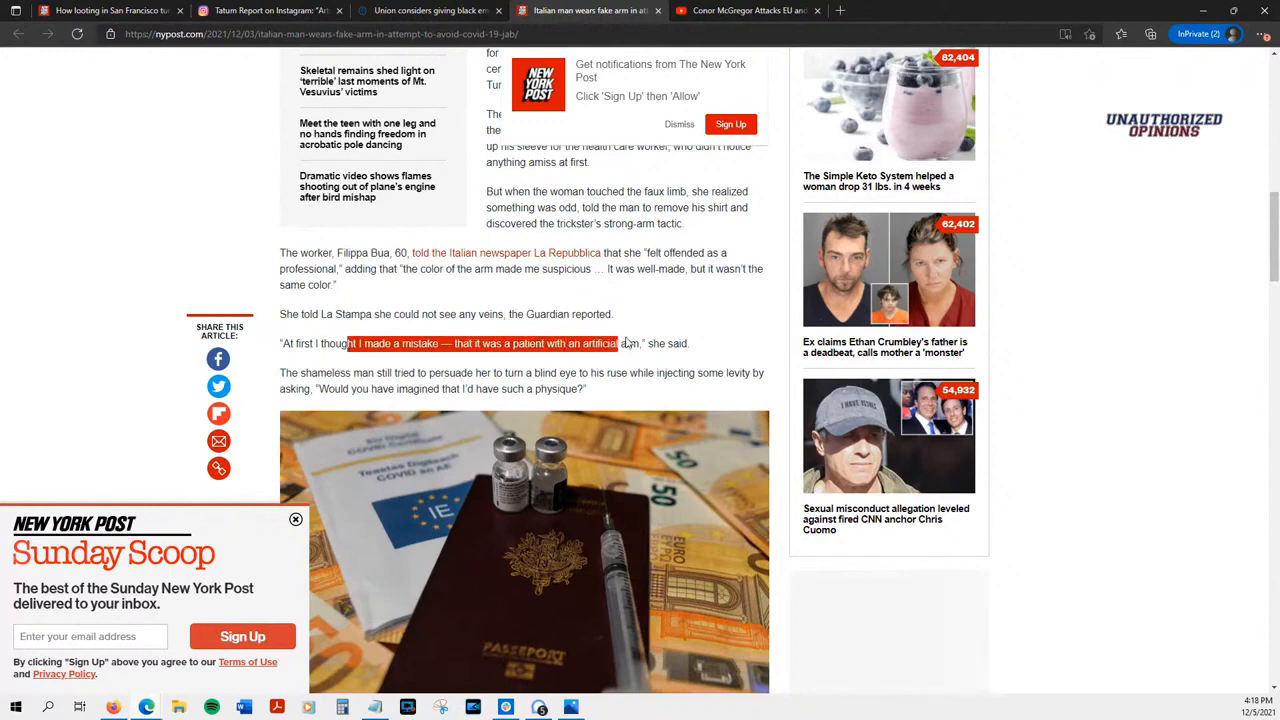
Step: Scroll past the passport photo to the super green pass paragraphs, highlighting a line there
scroll(down, 3)
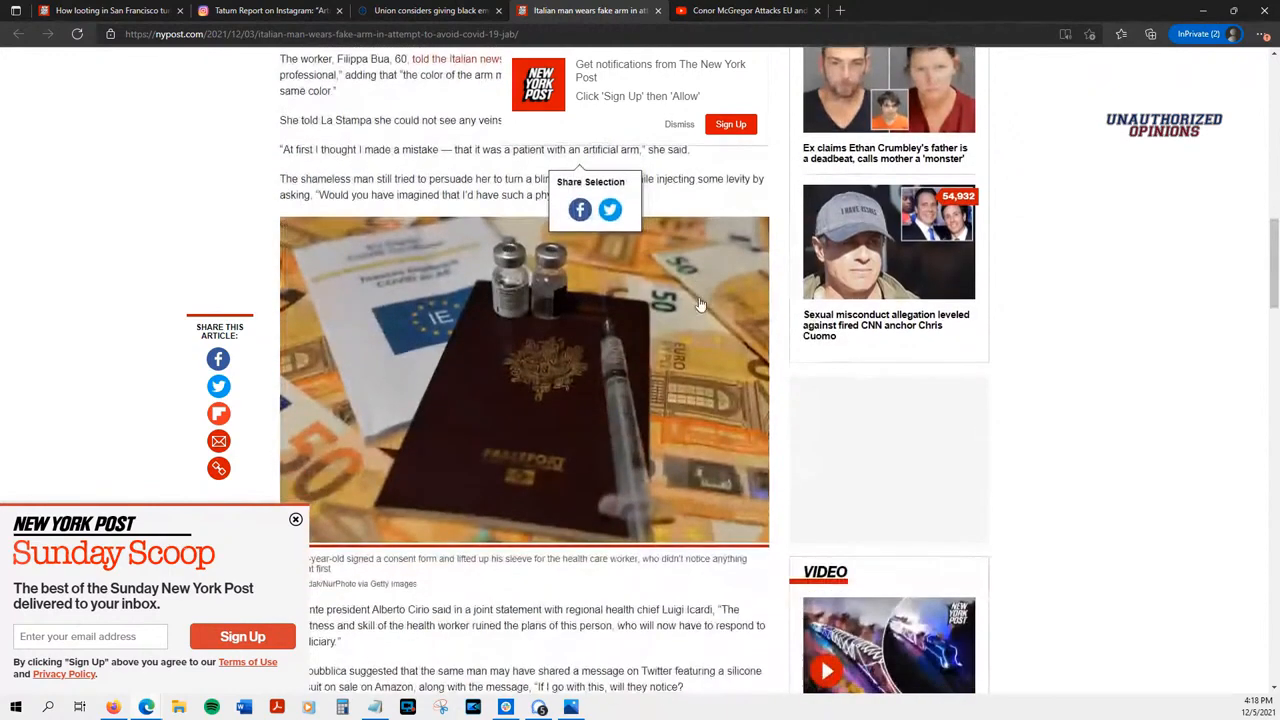
scroll(down, 3)
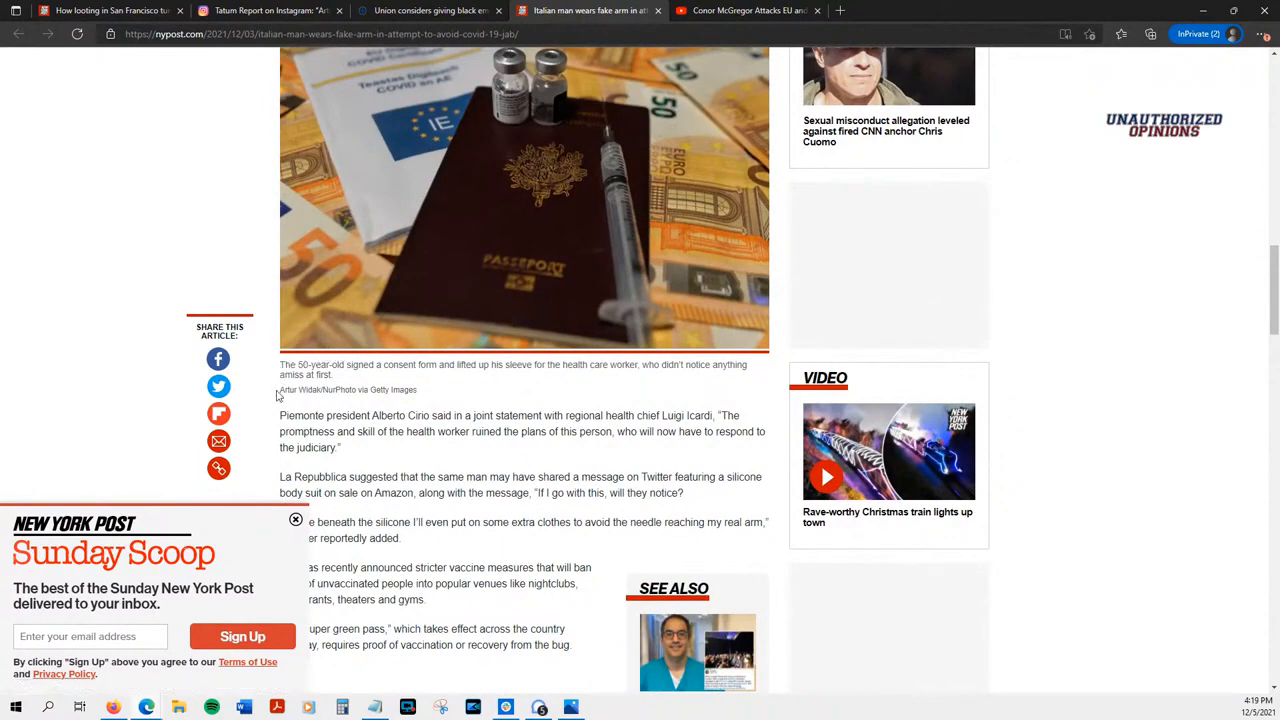
scroll(down, 3)
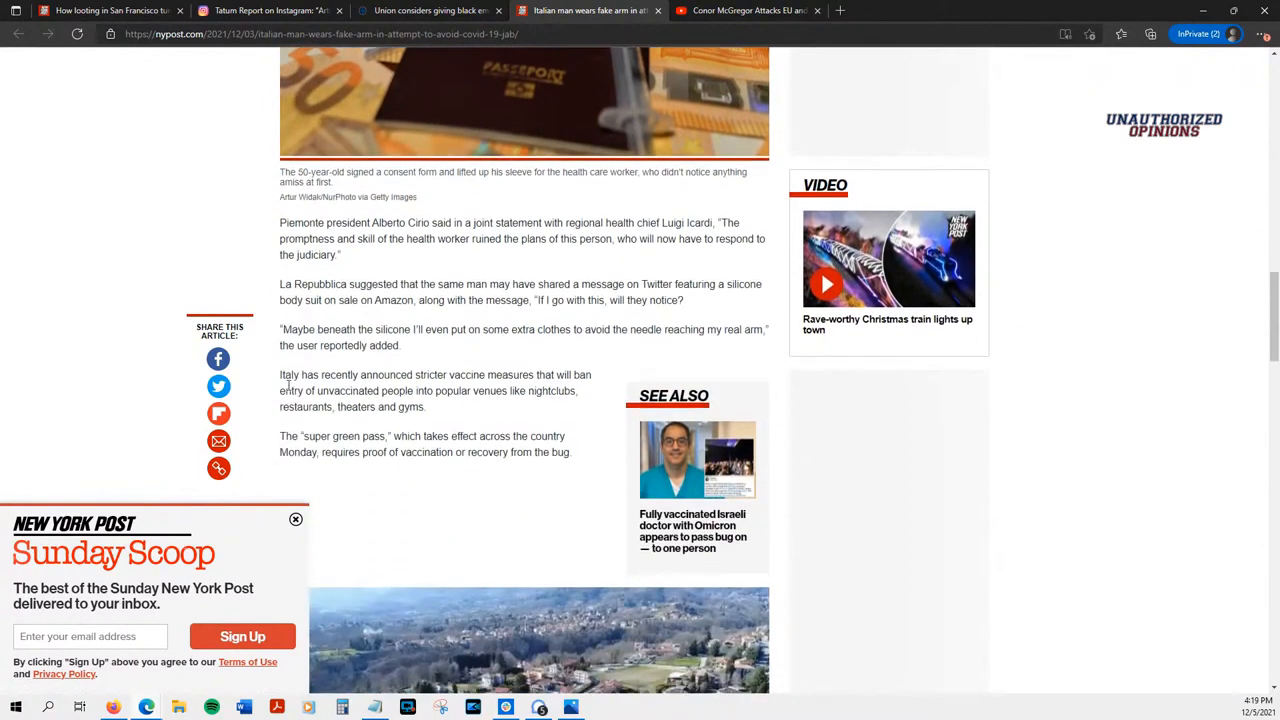
drag(280, 328, 480, 328)
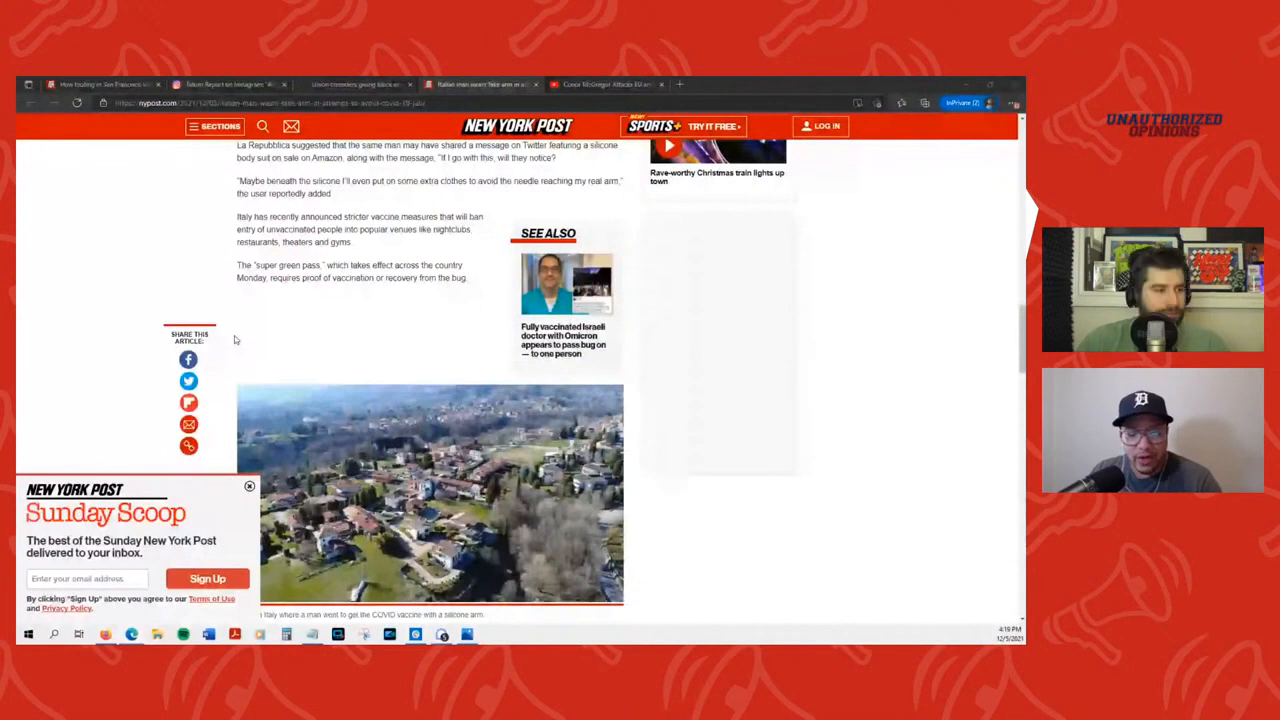
Step: Highlight the super green pass line, then the officials' 'border on the ridiculous' closing quote
drag(238, 348, 470, 356)
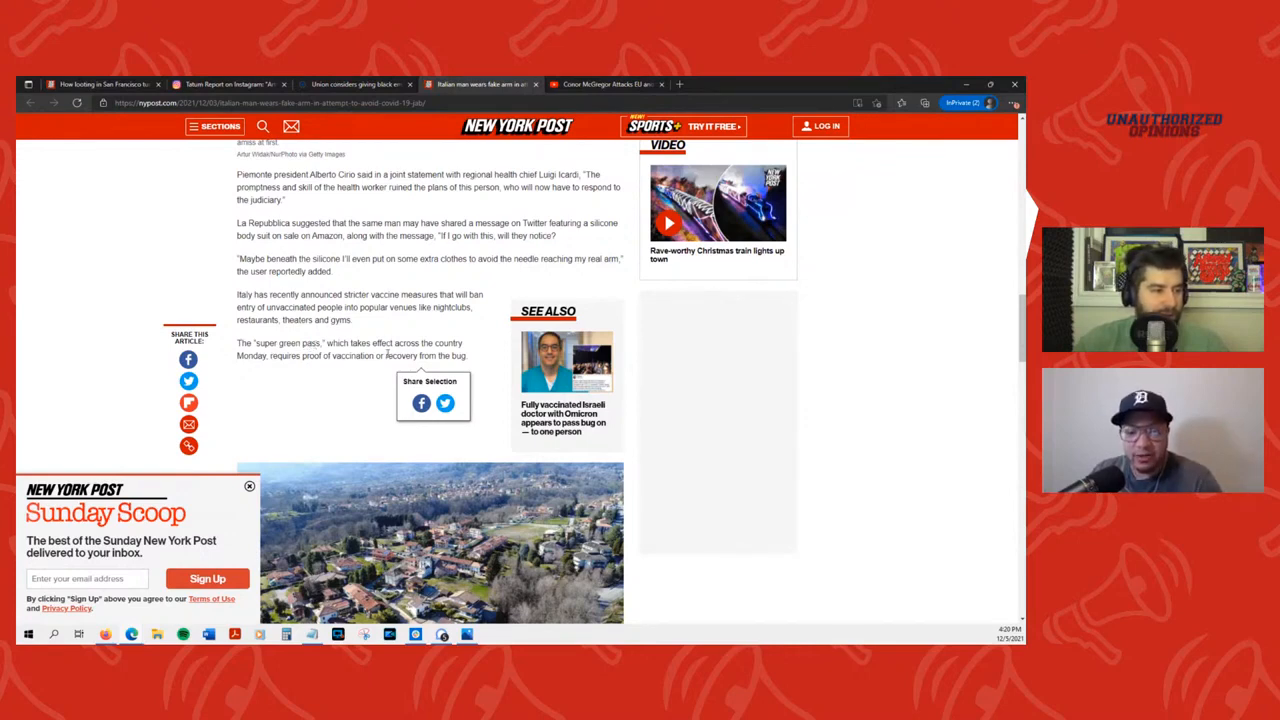
scroll(down, 3)
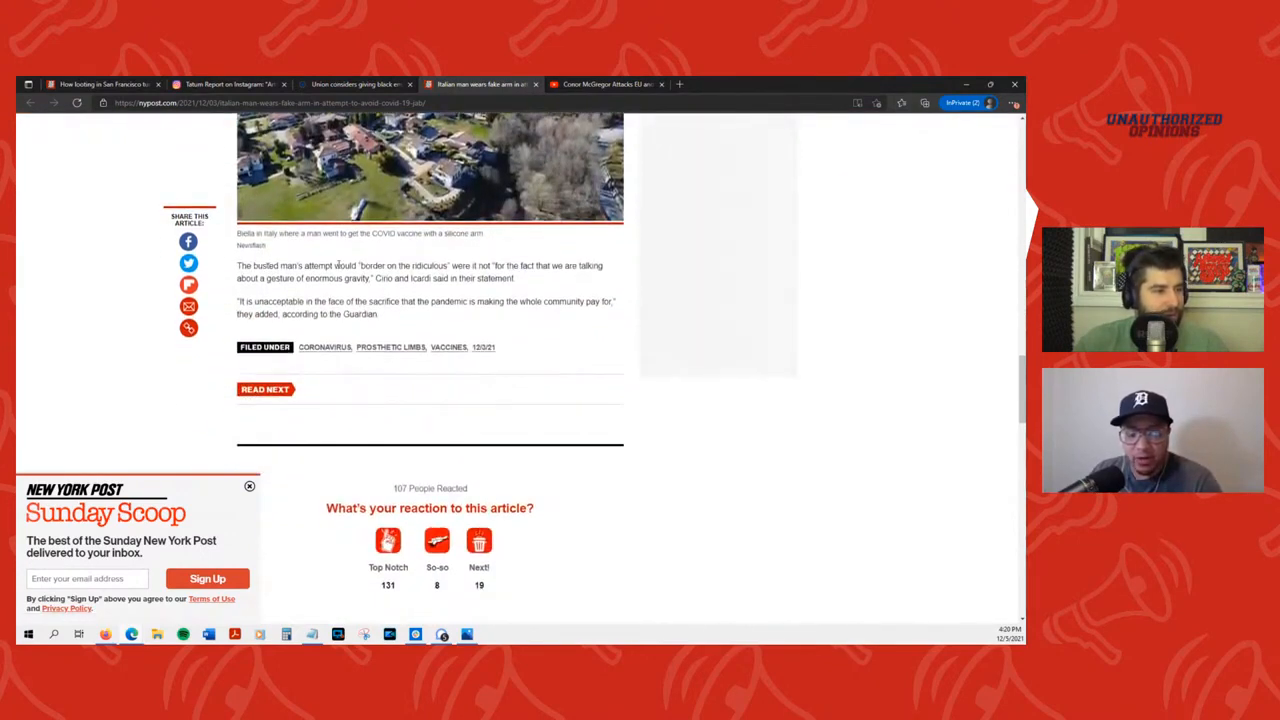
drag(356, 264, 516, 278)
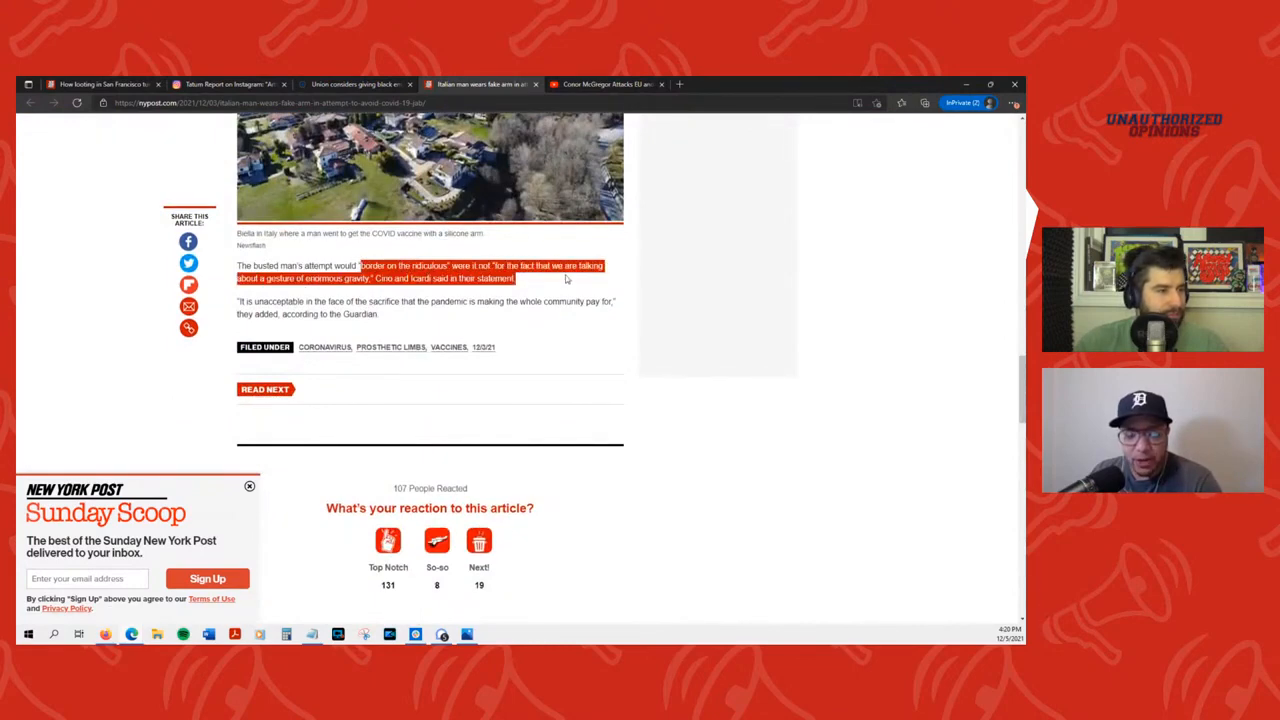